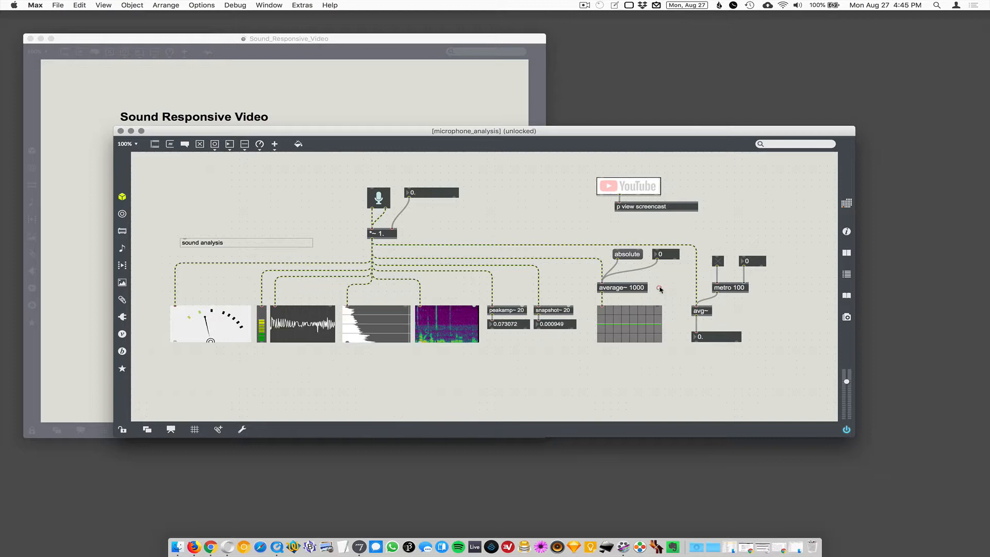
- Unlock the patcher and drag peakamp~ 20 with its number box below the analysers
key("cmd+e")
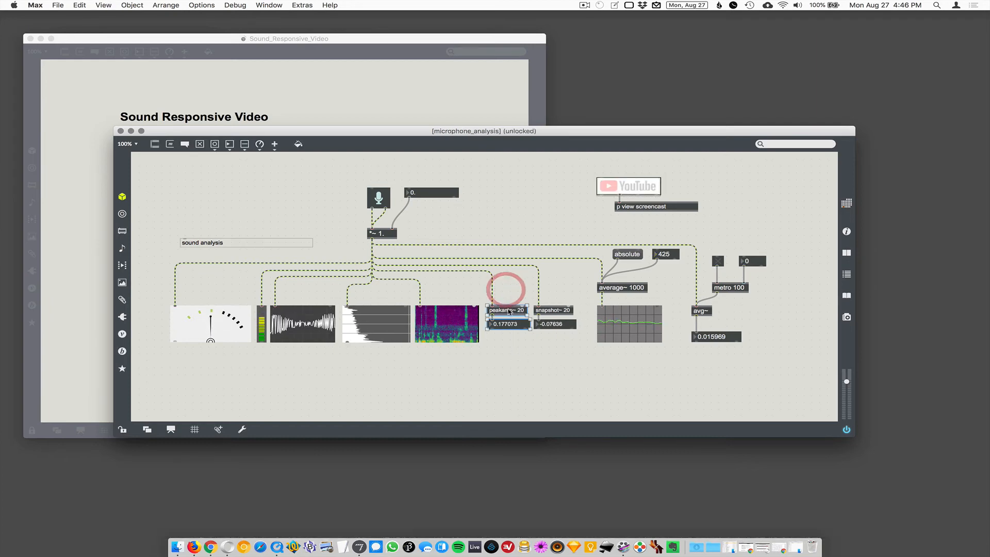
left_click_drag(508, 314, 514, 365)
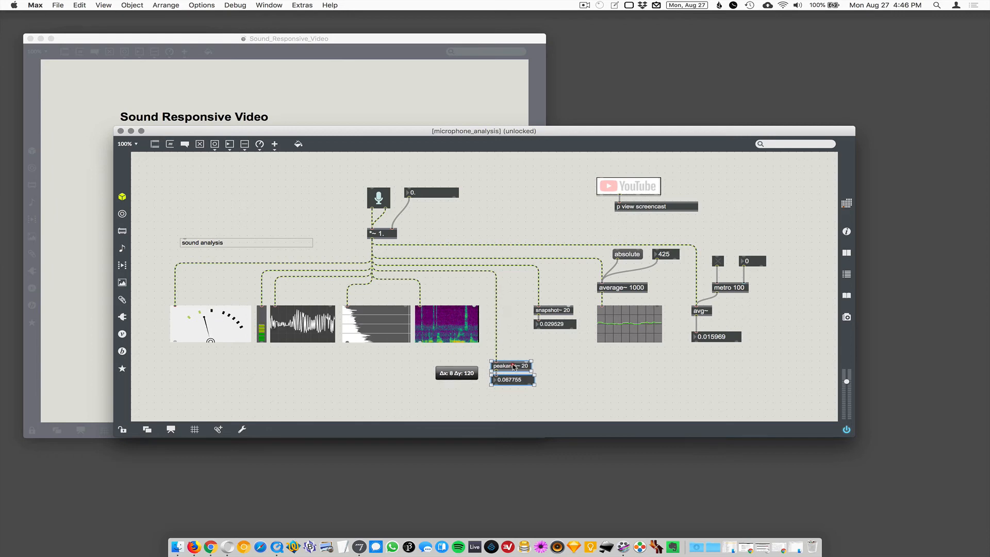